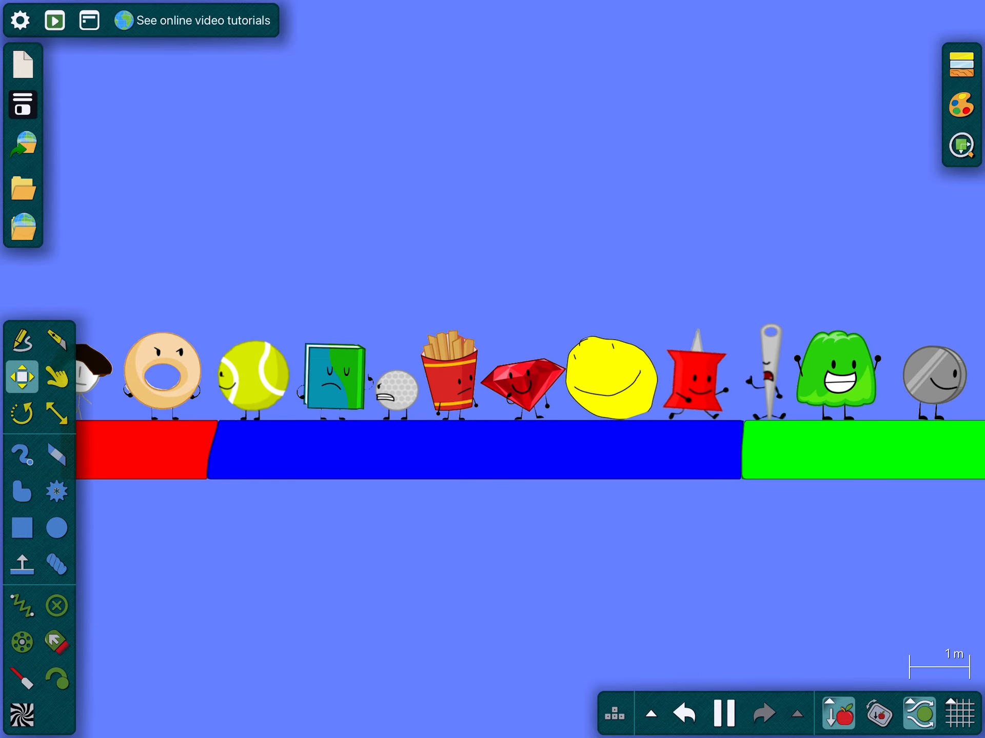
Recolor the ground beneath the platforms red so it becomes lava.
{"action": "left_click", "coordinate": [57, 377]}
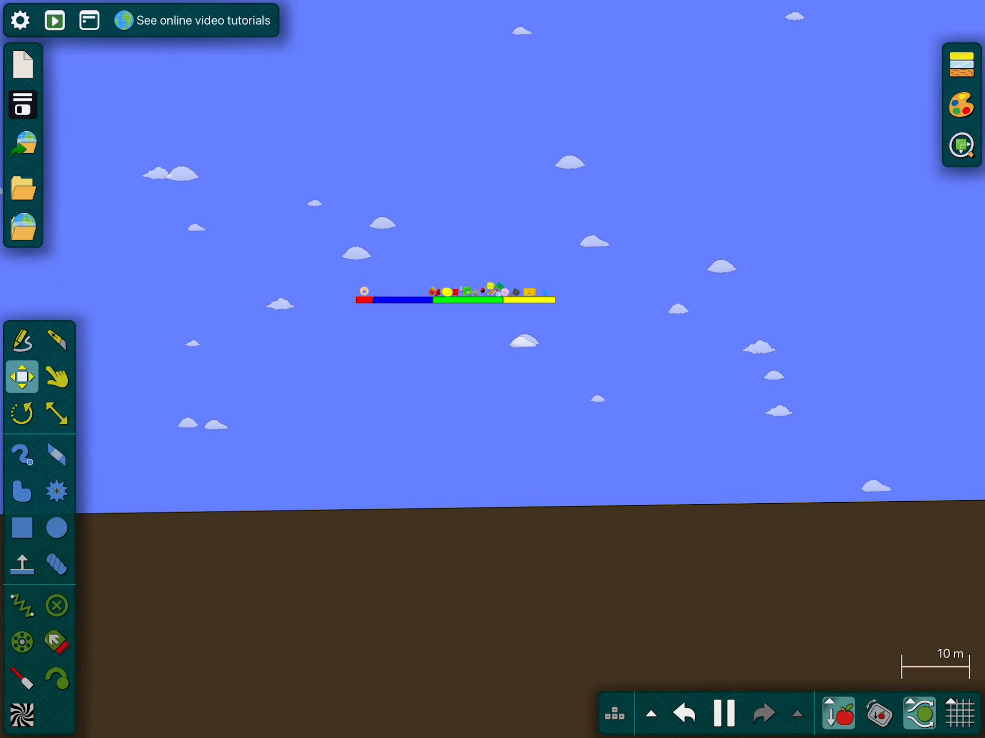
{"action": "left_click", "coordinate": [22, 413]}
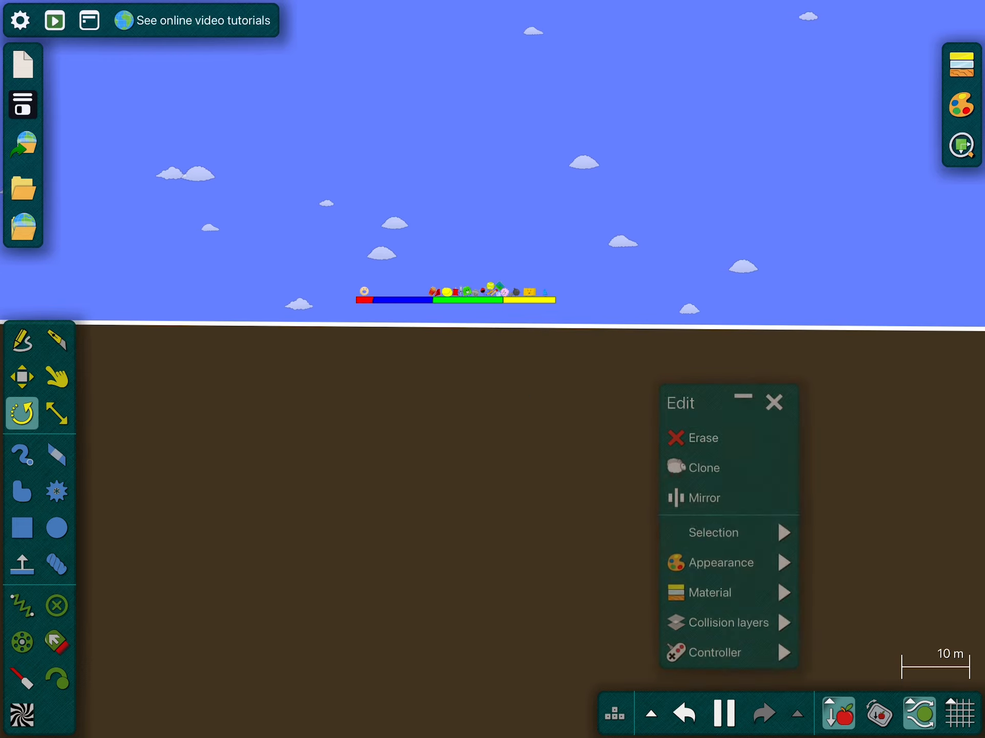
{"action": "left_click", "coordinate": [721, 567]}
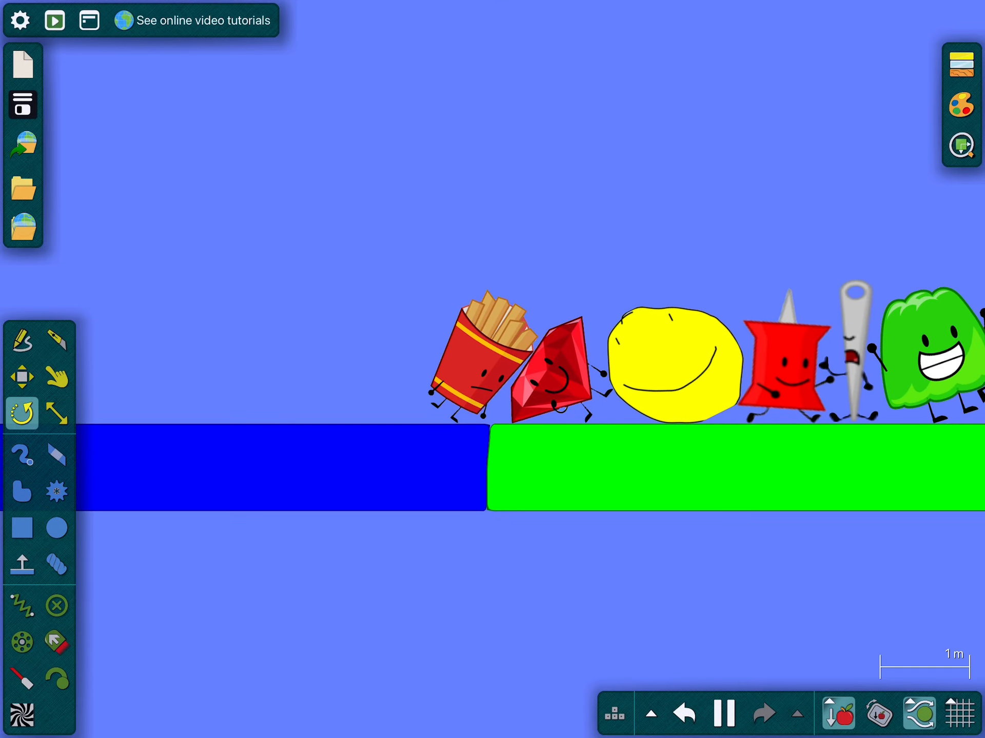
{"action": "left_click", "coordinate": [56, 376]}
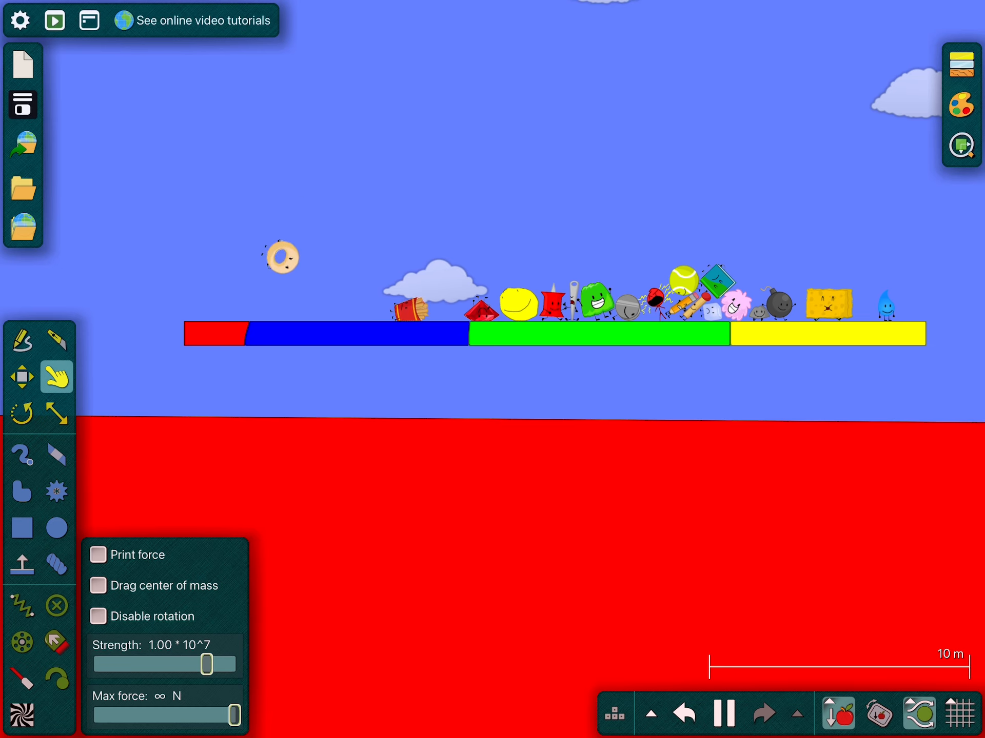
Sketch a green box left of the red platform and fixate it in mid-air.
{"action": "left_click", "coordinate": [22, 454]}
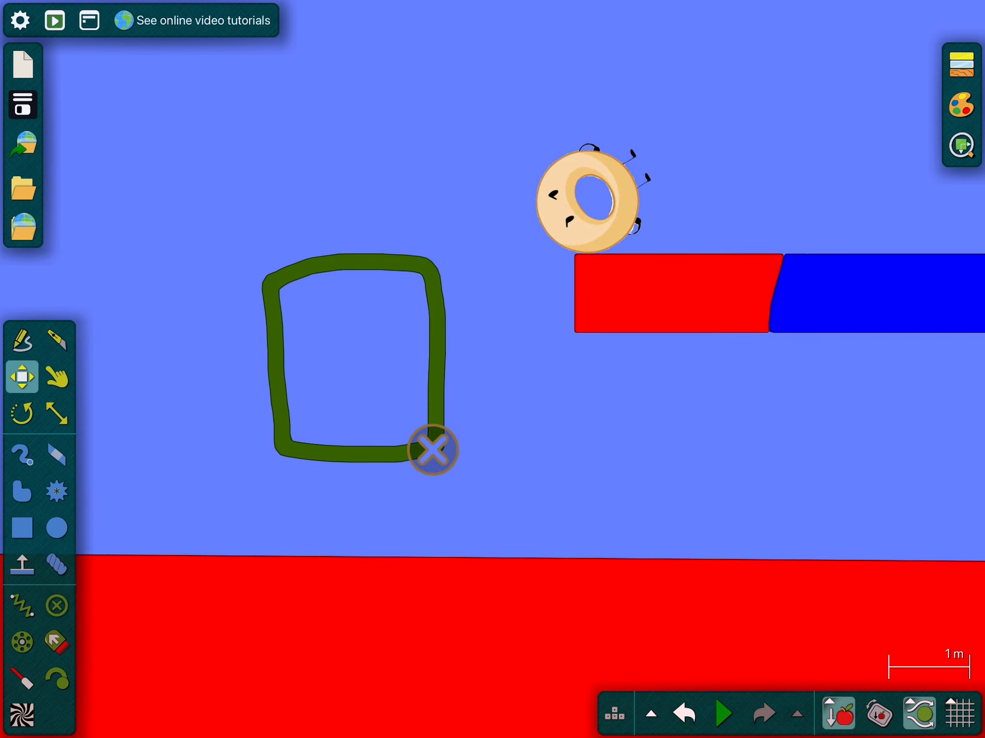
{"action": "left_click", "coordinate": [722, 713]}
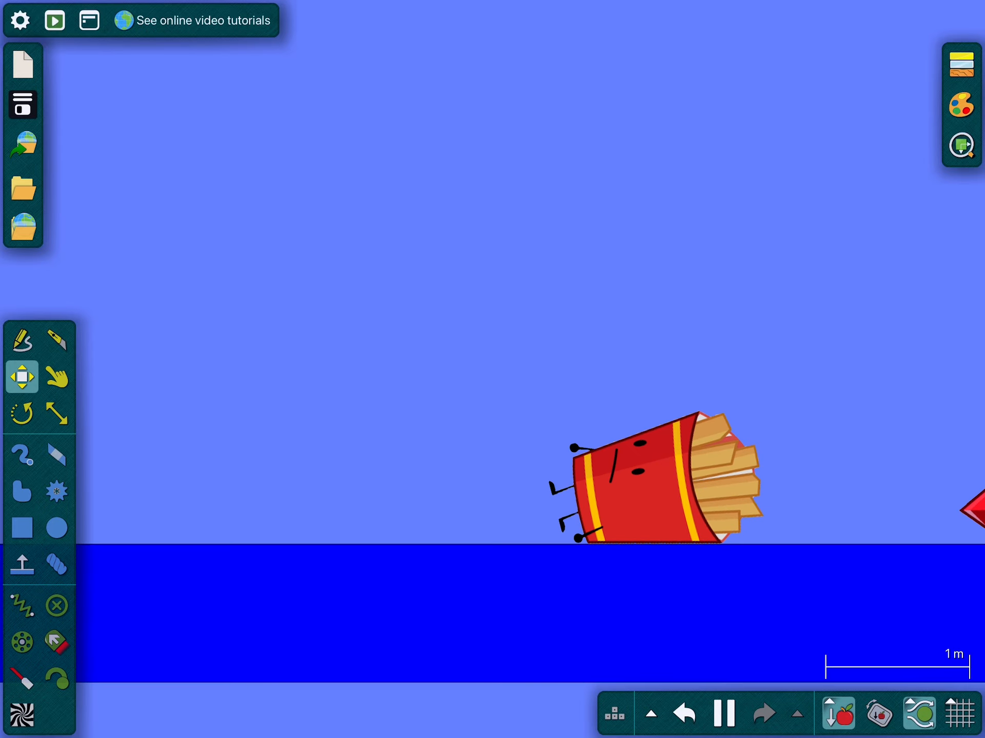
Place the ruby figure on the red platform and open that platform's editing options.
{"action": "left_click", "coordinate": [56, 377]}
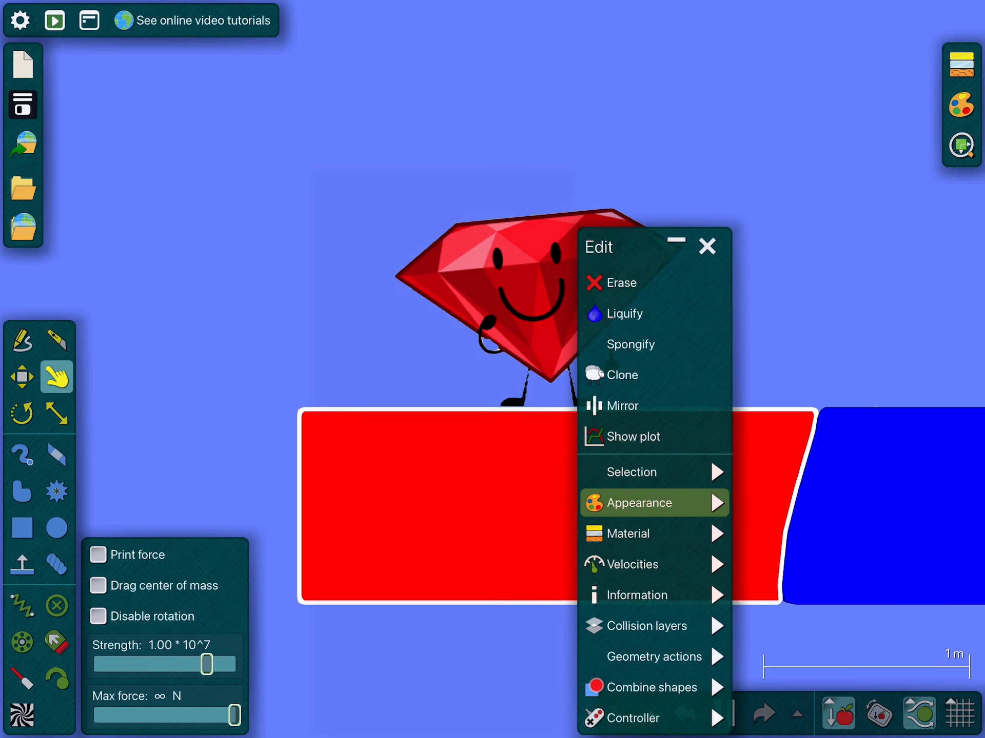
Drag the pushpin and needle figures onto the blue block.
{"action": "left_click", "coordinate": [639, 503]}
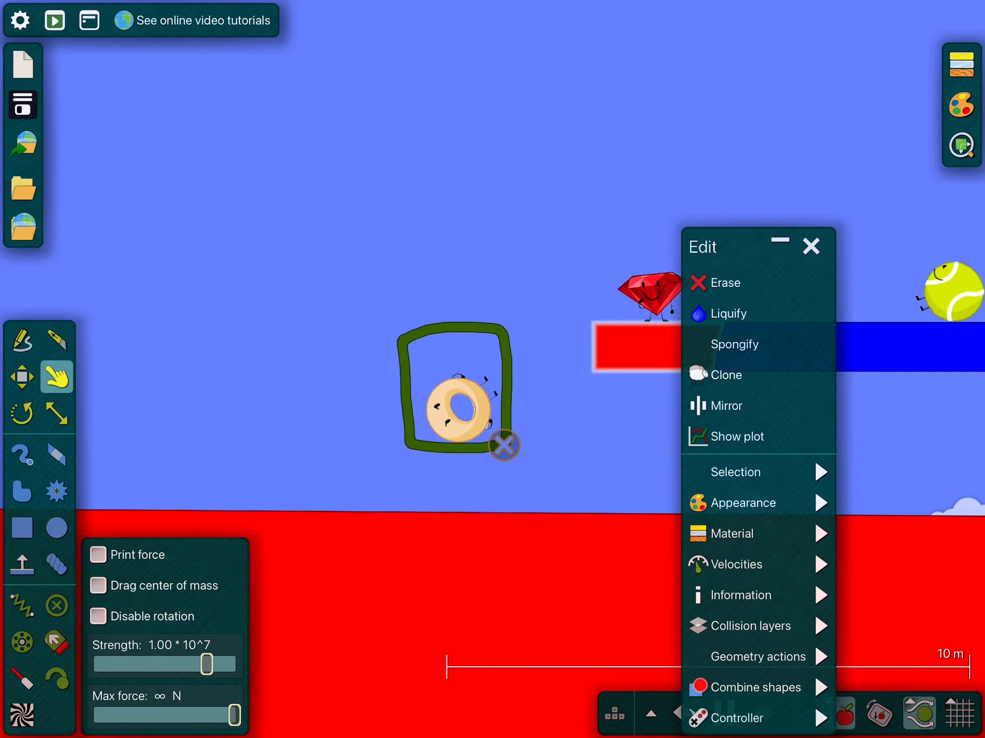
{"action": "left_click", "coordinate": [745, 503]}
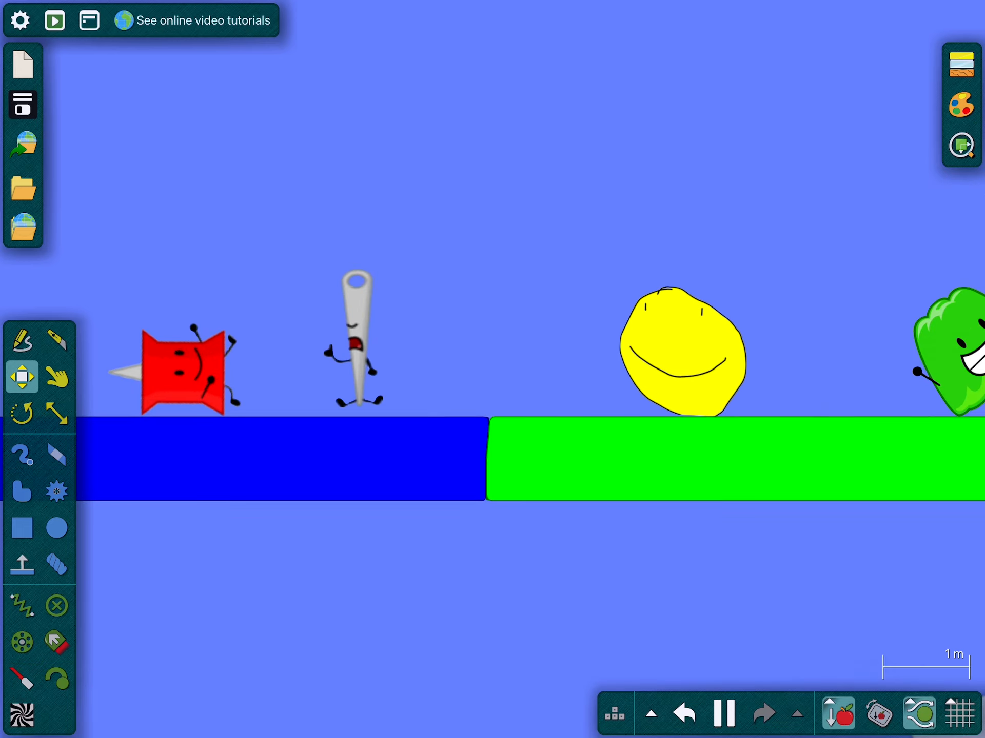
Hang the pushpin figure from the dark red block with a rope.
{"action": "left_click", "coordinate": [56, 376]}
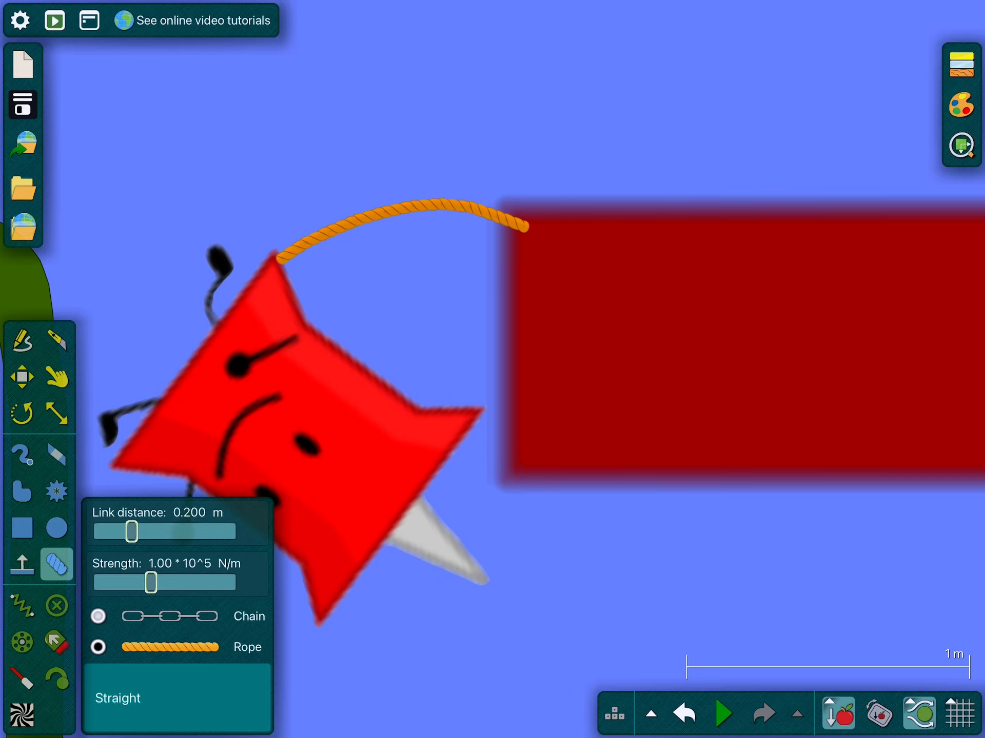
{"action": "left_click", "coordinate": [722, 713]}
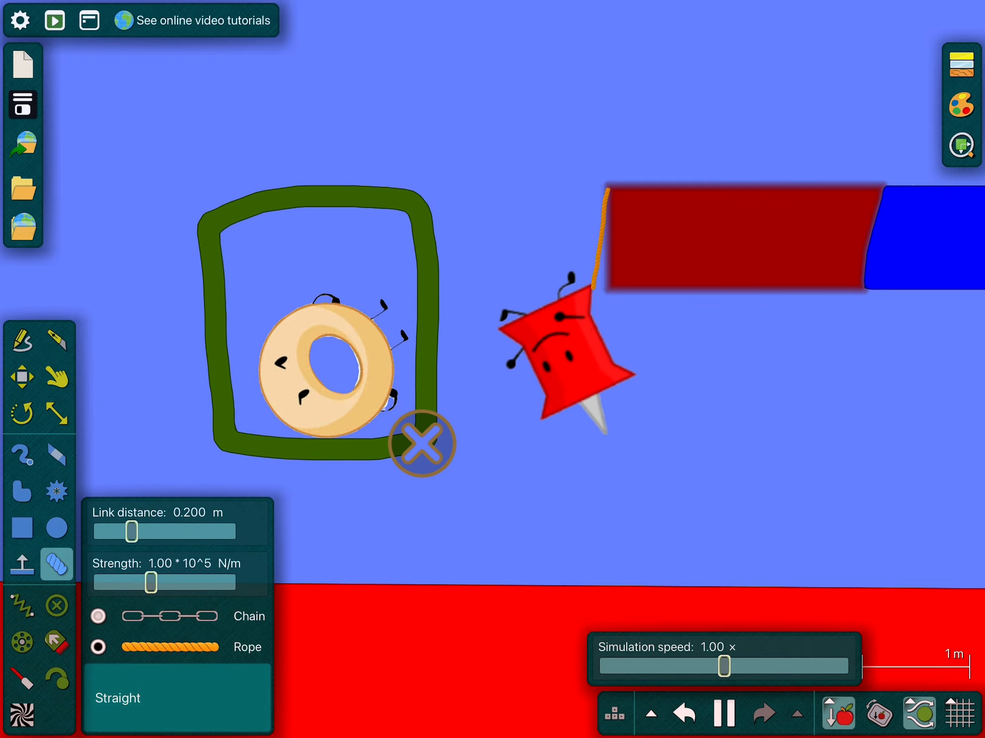
{"action": "left_click", "coordinate": [56, 376]}
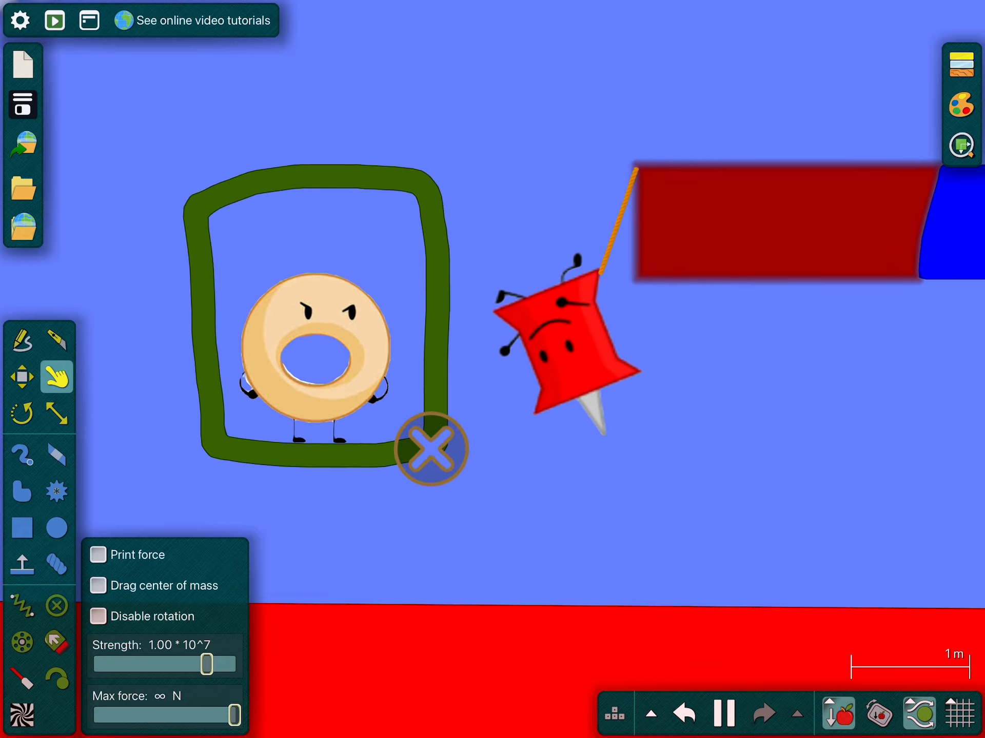
{"action": "scroll", "scroll_direction": "up", "scroll_amount": 3}
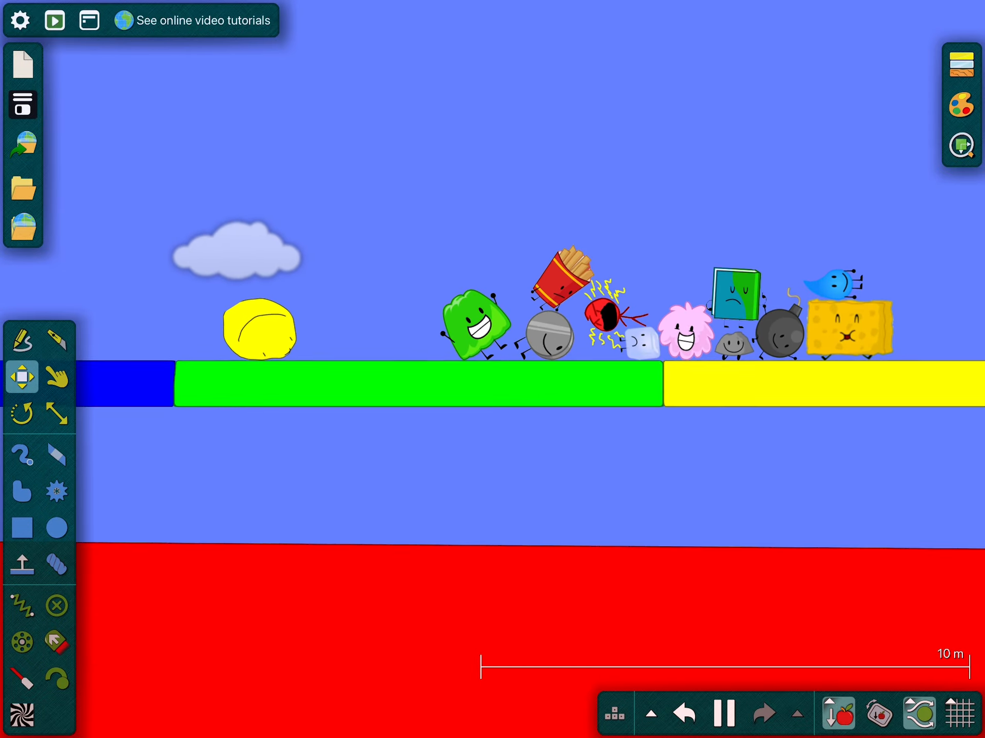
Zoom out and fling the green jelly figure upward over the lava.
{"action": "left_click", "coordinate": [56, 376]}
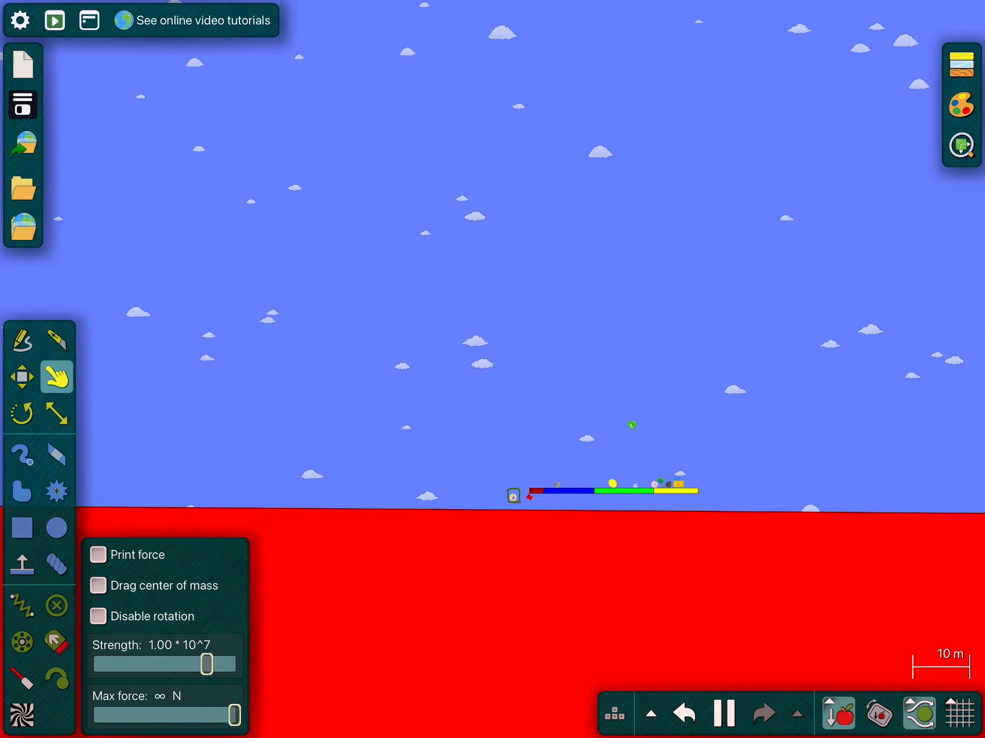
{"action": "scroll", "scroll_direction": "down", "scroll_amount": 3}
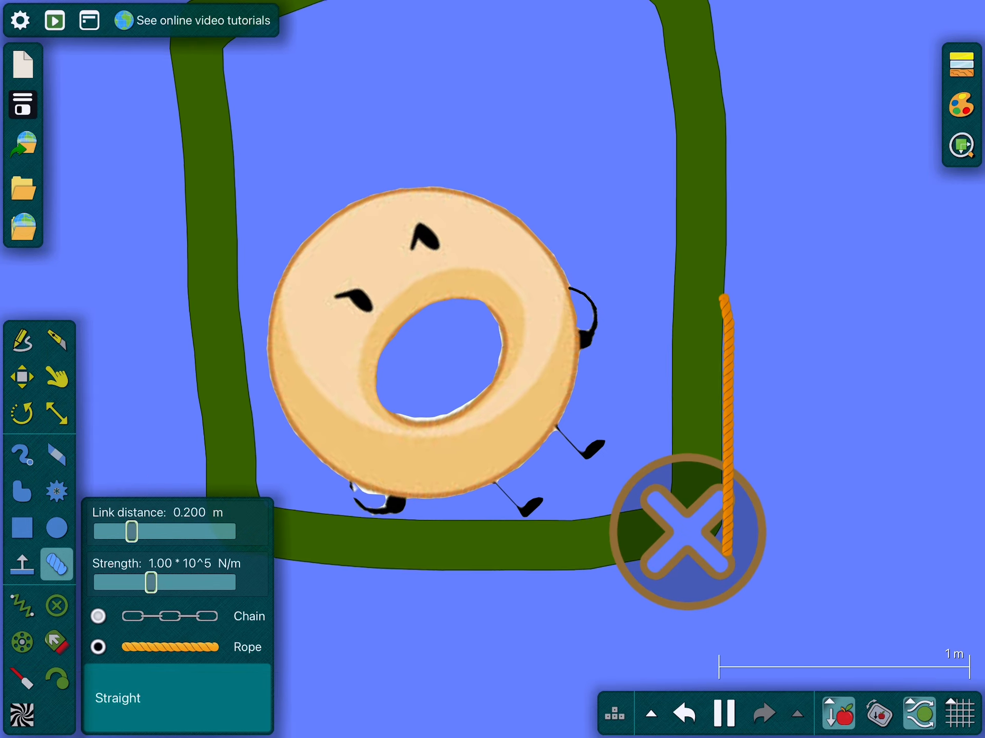
Resize the long blue platform and stand the book figure on it beside the green block.
{"action": "left_click", "coordinate": [56, 377]}
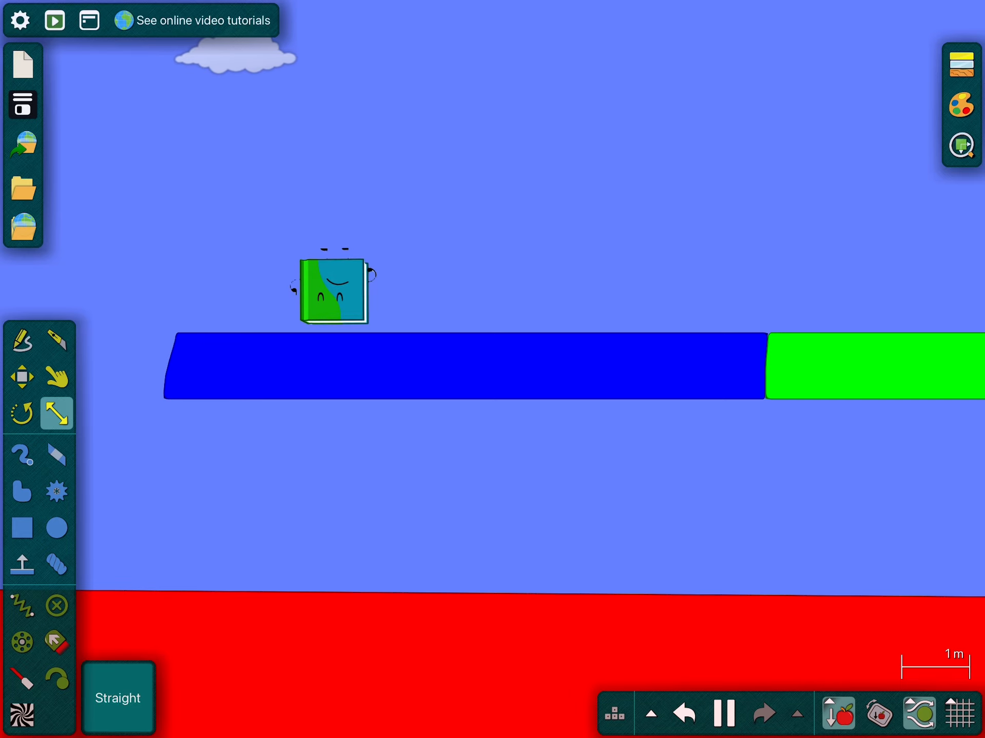
{"action": "left_click", "coordinate": [57, 377]}
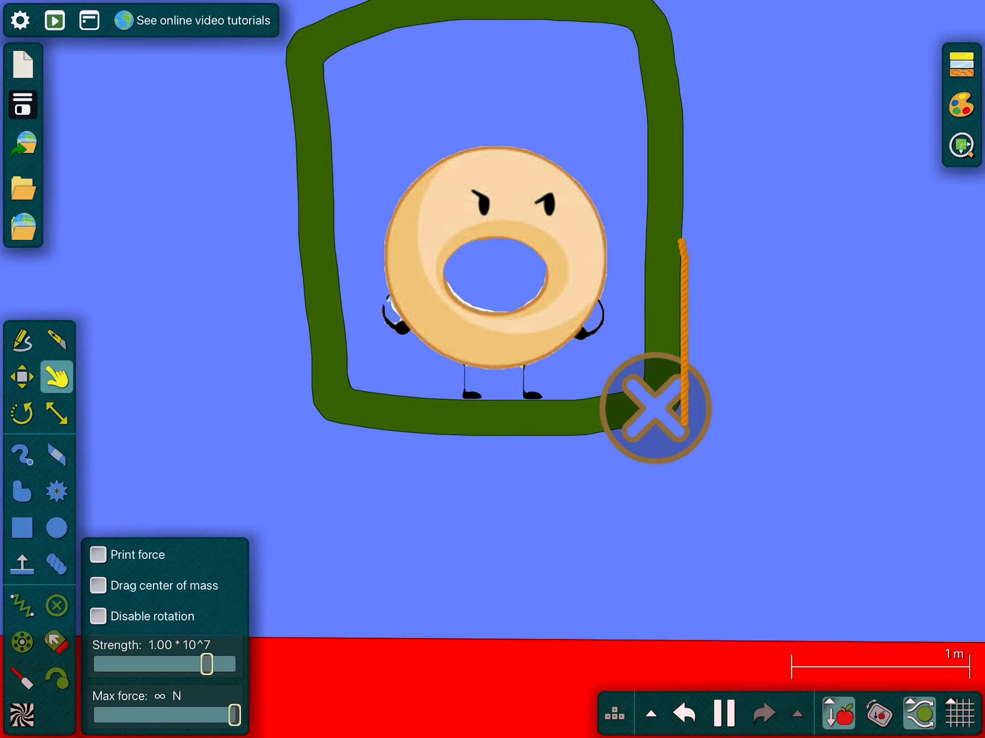
Pull the dark green frame apart to free the ring figure, then pause.
{"action": "left_click", "coordinate": [56, 339]}
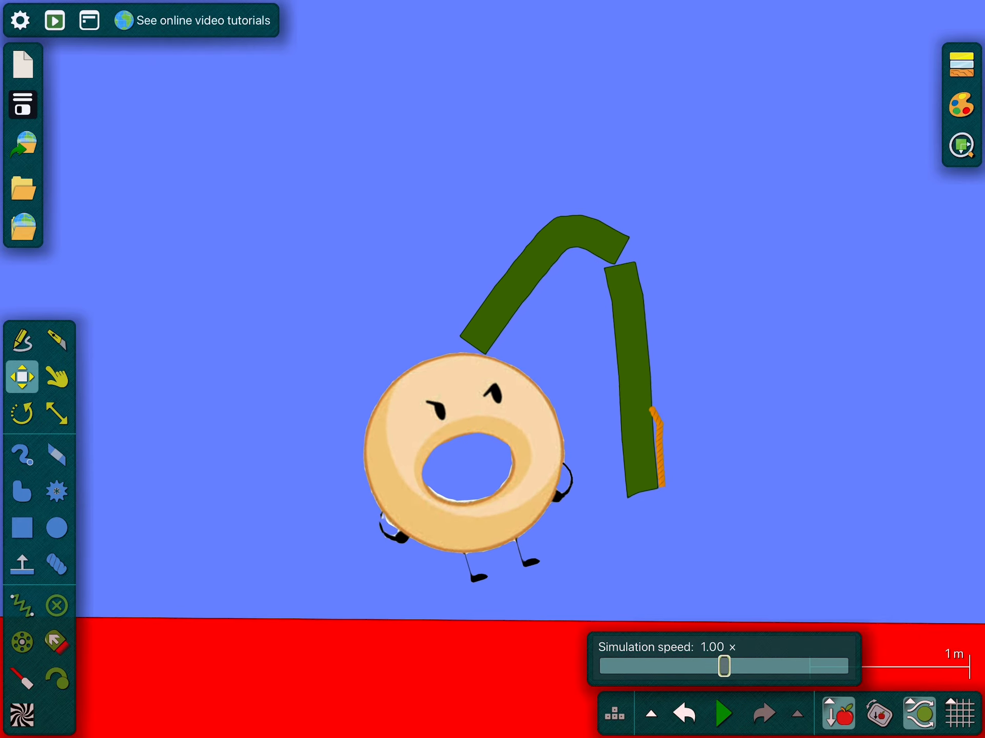
Bring the droplet, coin, jelly, ice cube and puffball figures onto the green platform.
{"action": "left_click", "coordinate": [56, 564]}
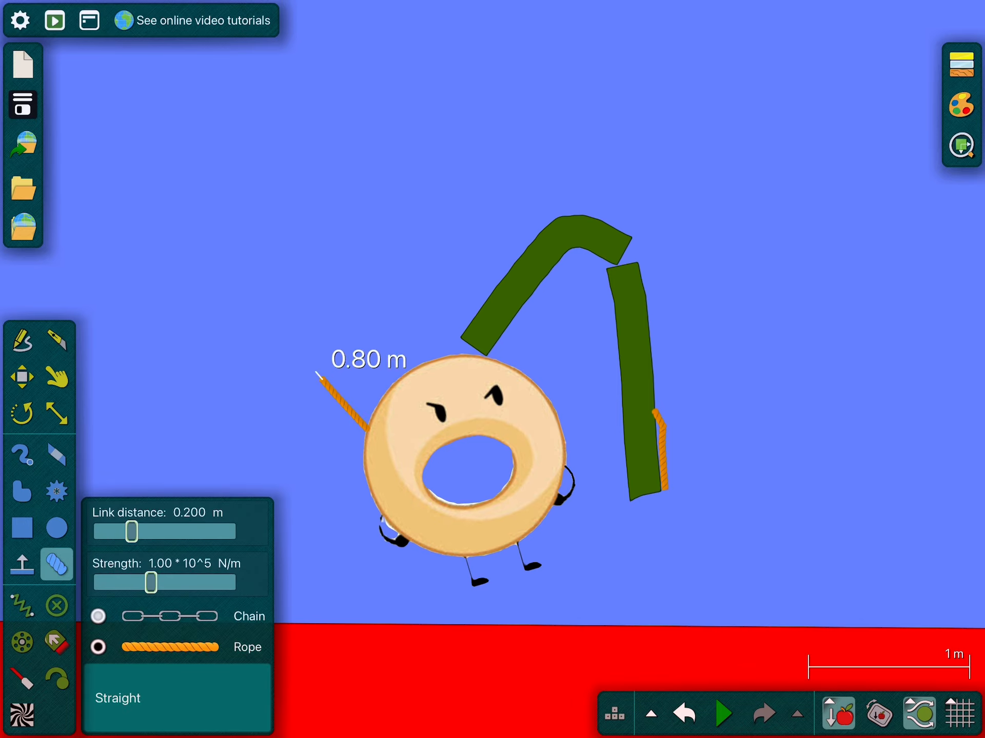
{"action": "left_click", "coordinate": [723, 713]}
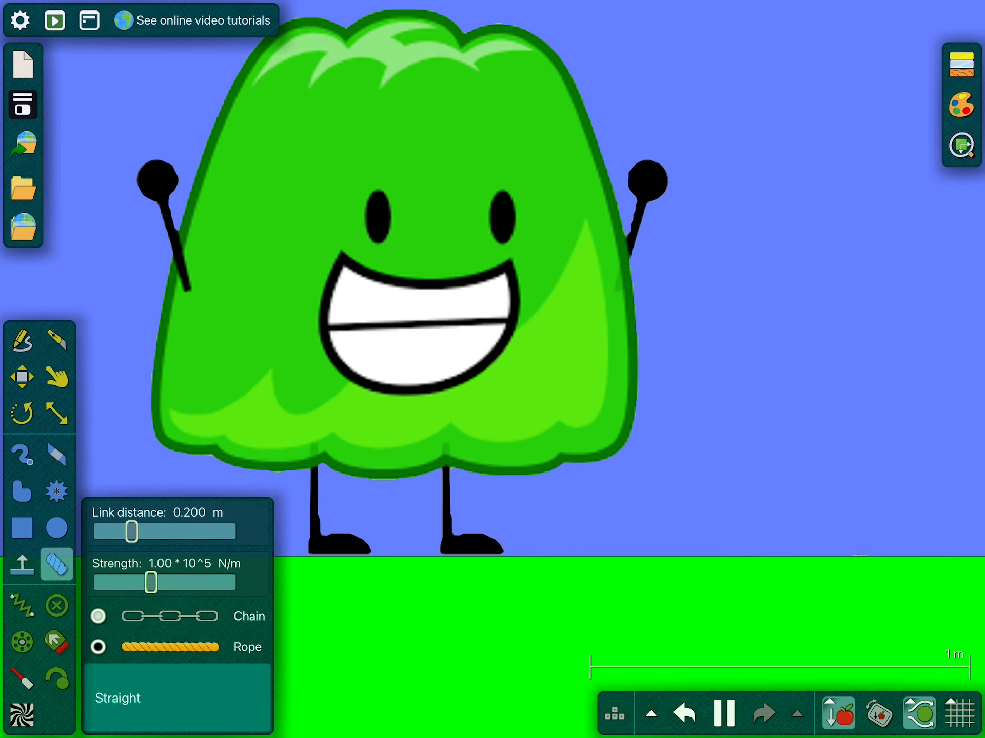
{"action": "left_click", "coordinate": [55, 377]}
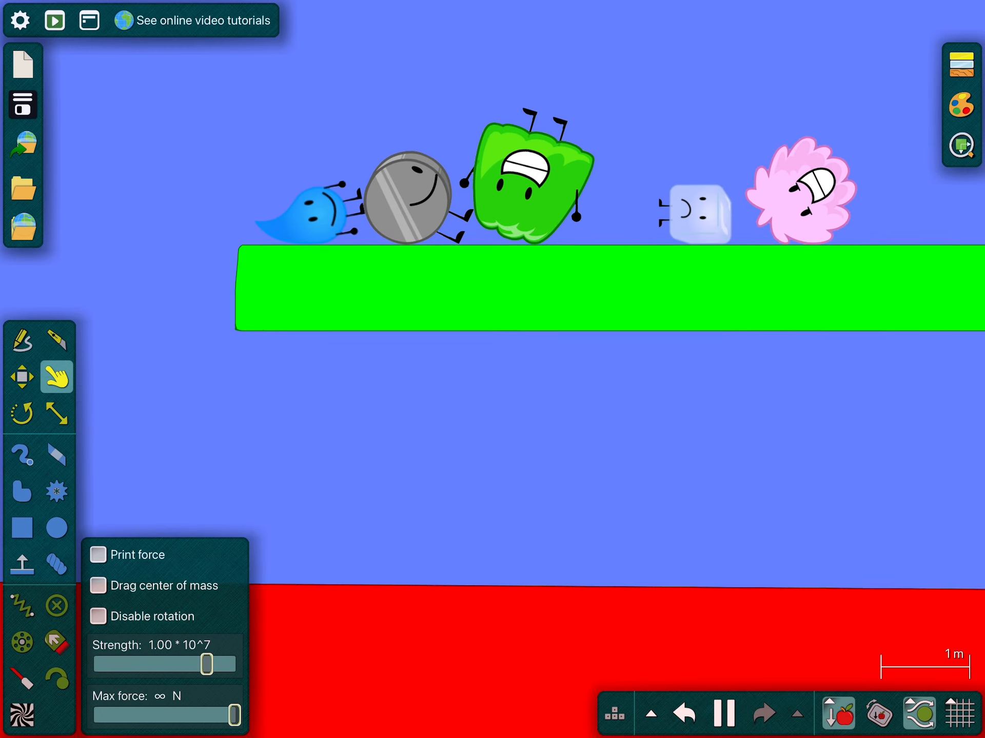
Cut the green platform into one block per character and open a block's Edit menu.
{"action": "left_click", "coordinate": [57, 339]}
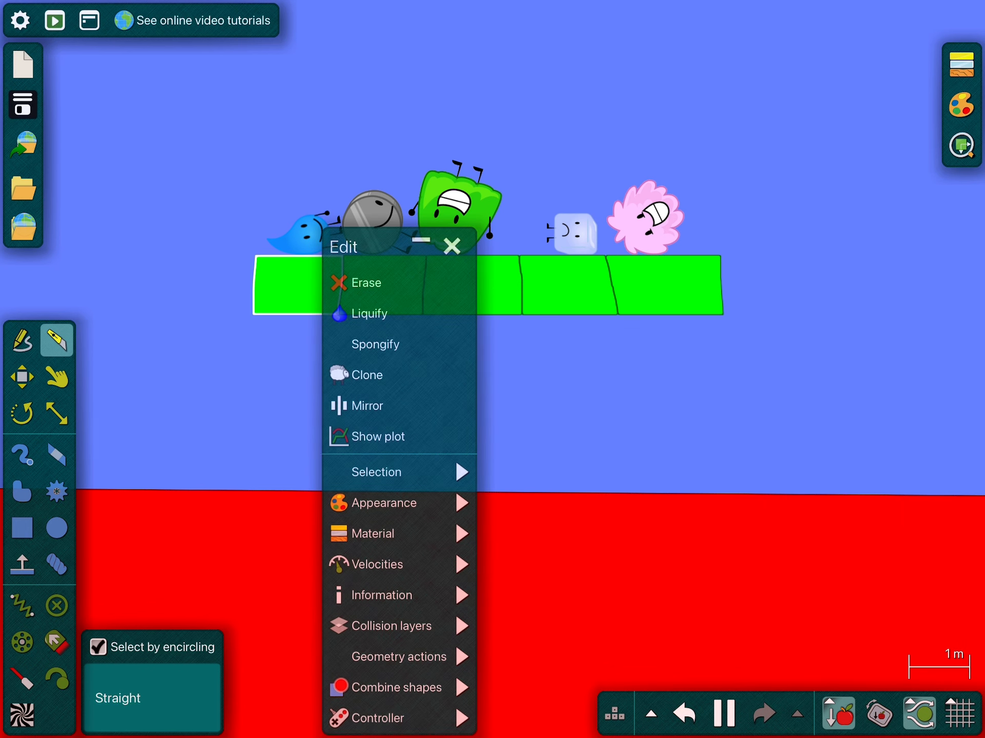
Apply new colours to two platform blocks so each matches the character standing on it.
{"action": "left_click", "coordinate": [381, 503]}
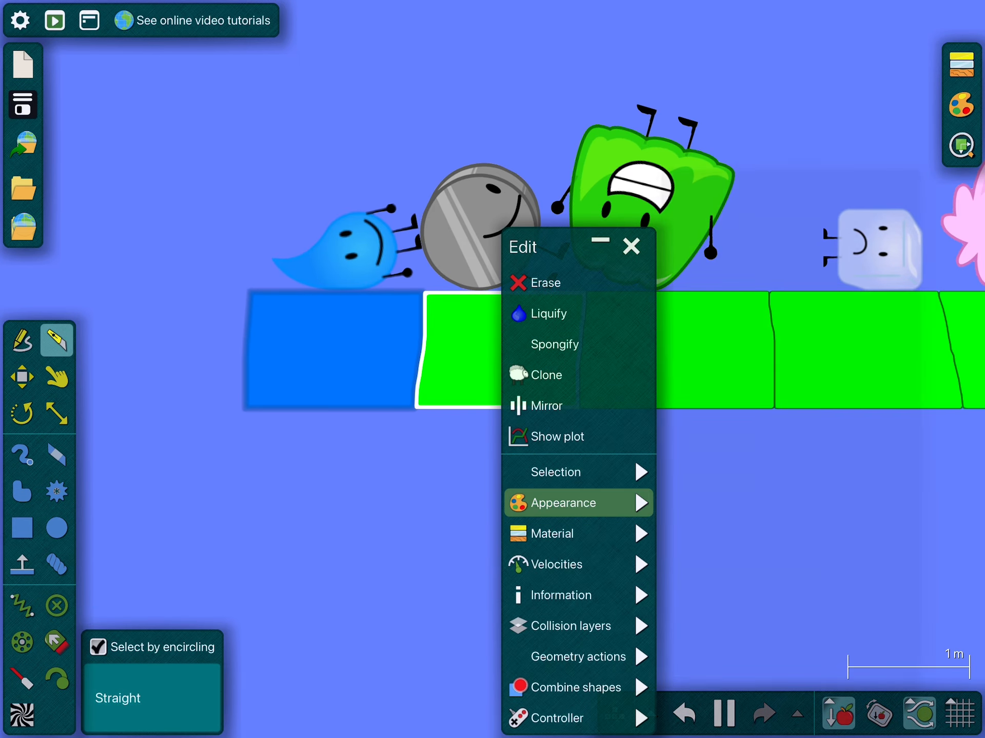
{"action": "left_click", "coordinate": [567, 503]}
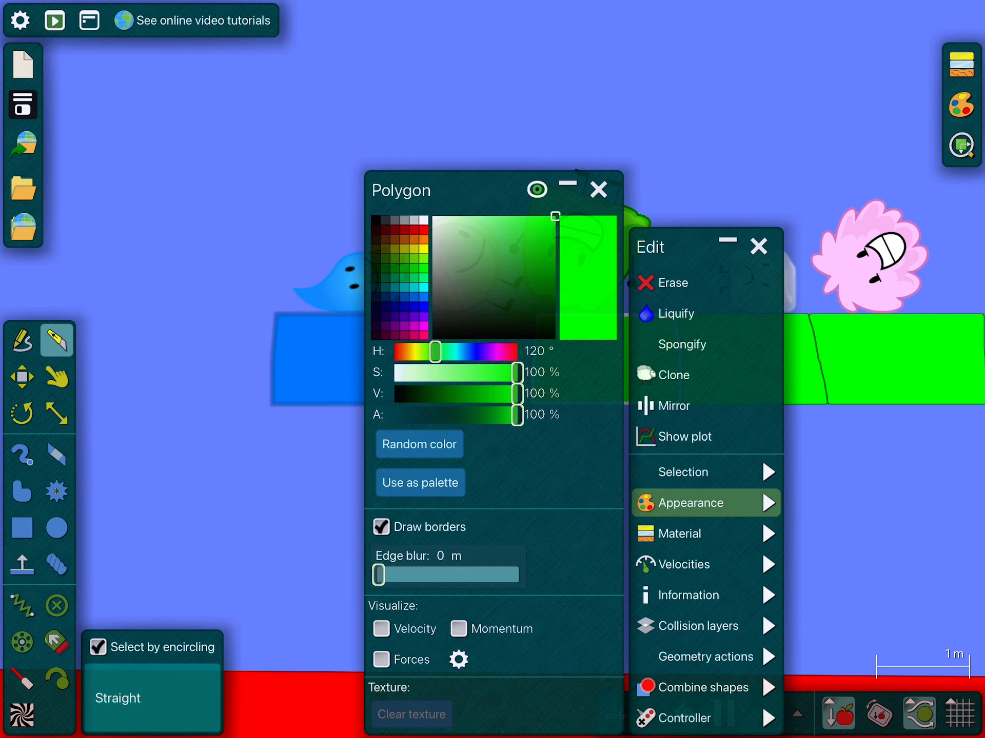
{"action": "left_click", "coordinate": [596, 190]}
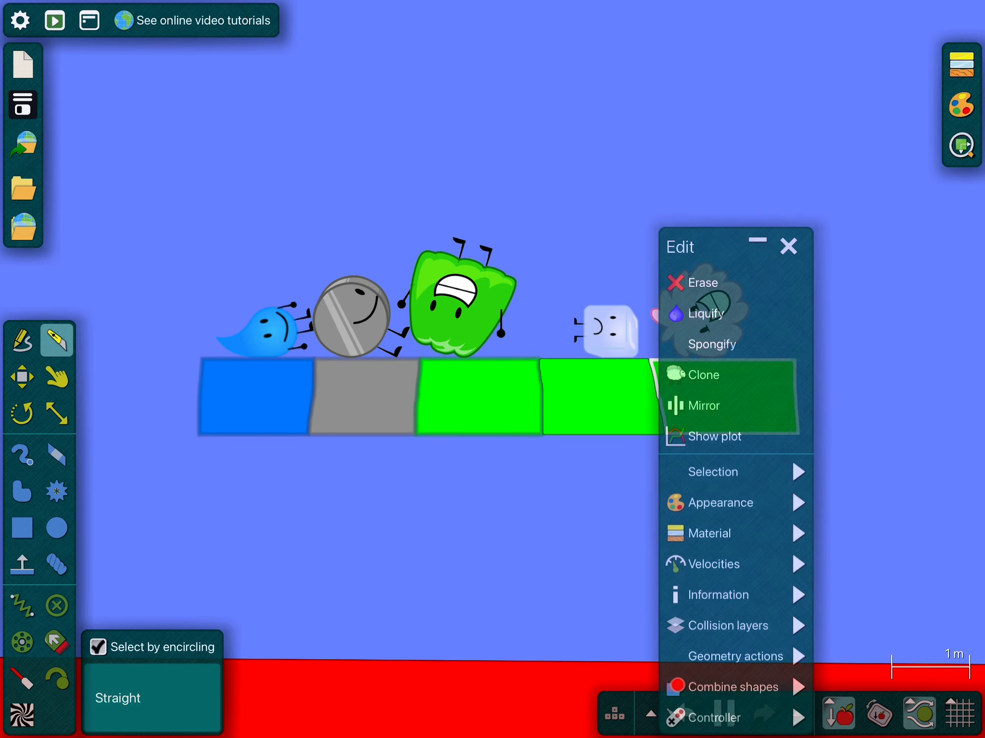
{"action": "left_click", "coordinate": [722, 502]}
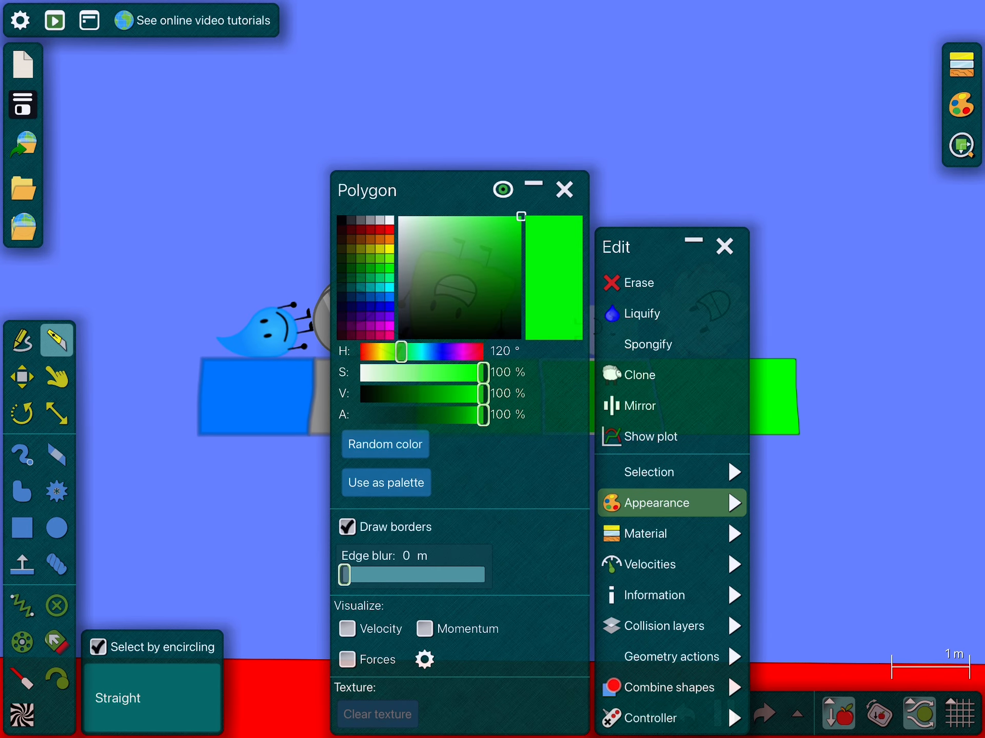
{"action": "left_click", "coordinate": [655, 533]}
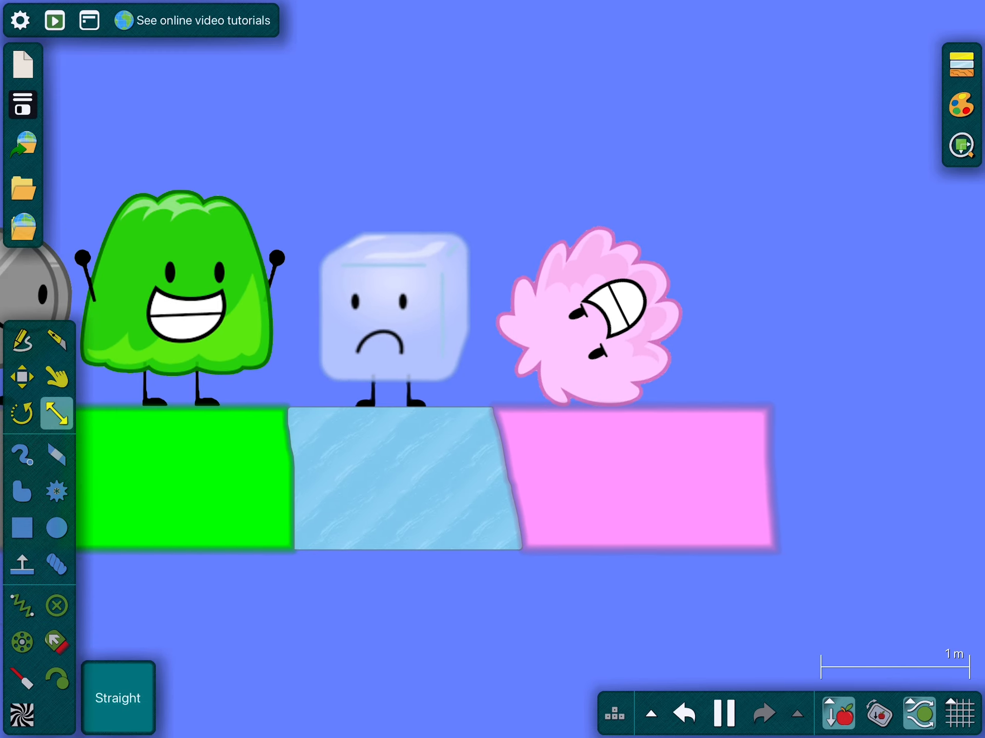
Erase the blue platform block along with the droplet character standing on it.
{"action": "left_click", "coordinate": [57, 377]}
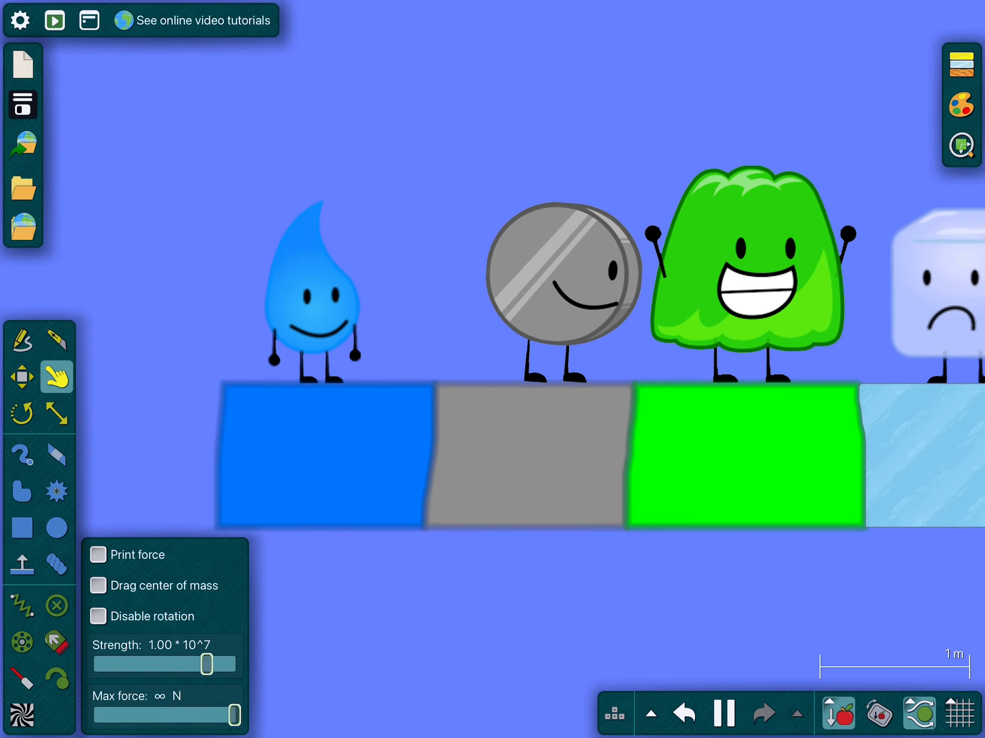
{"action": "right_click", "coordinate": [563, 276]}
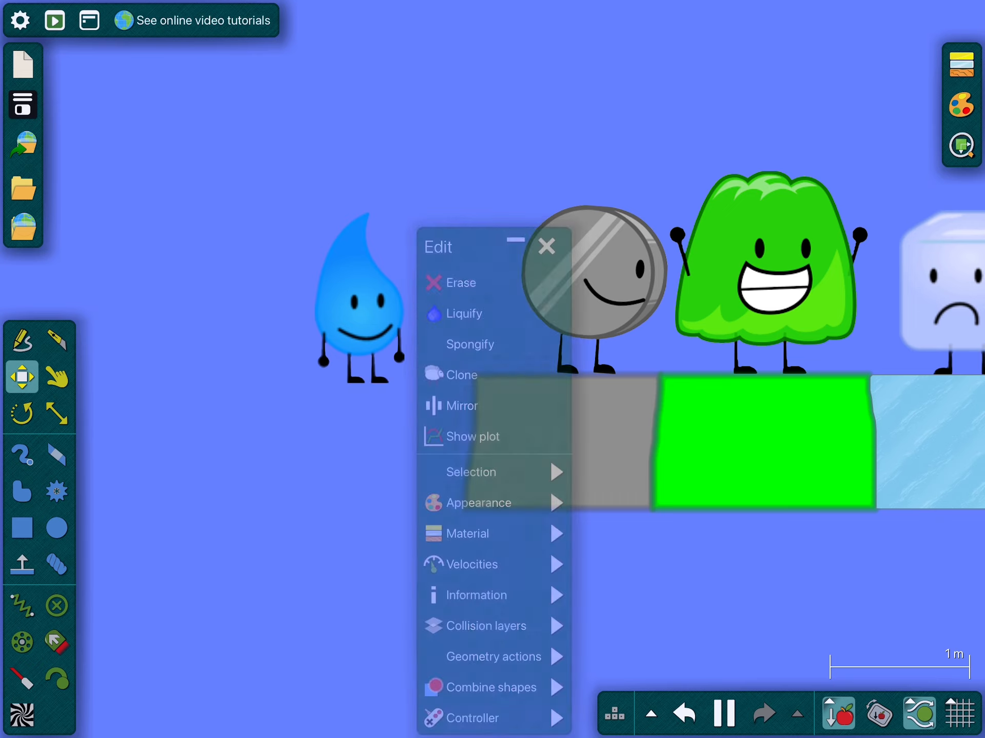
{"action": "left_click", "coordinate": [545, 245]}
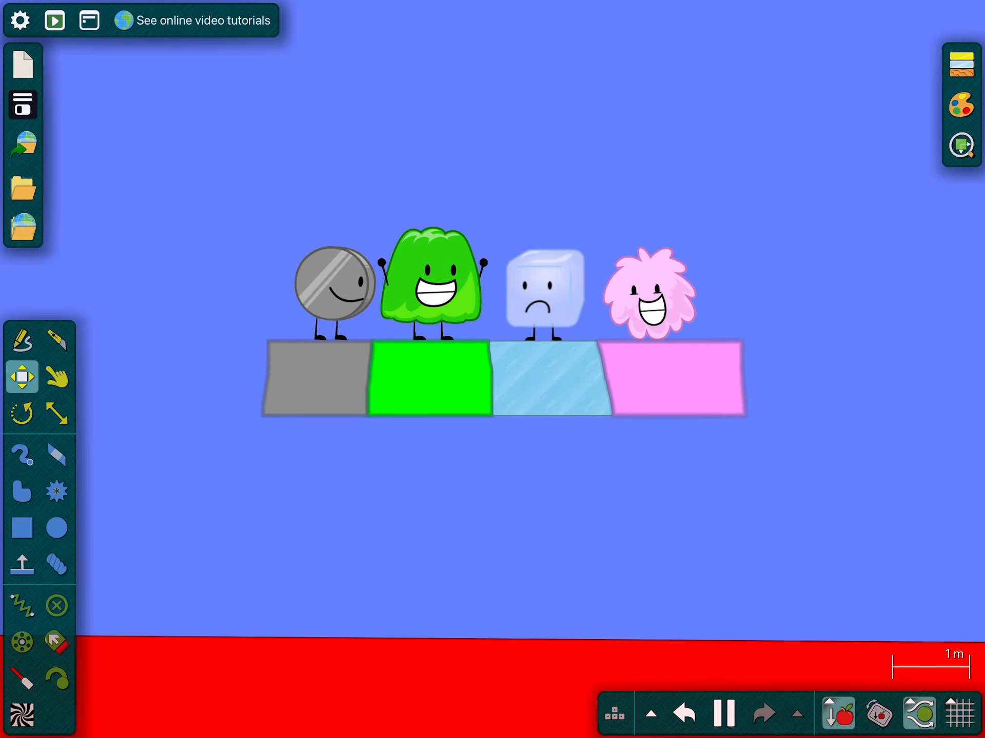